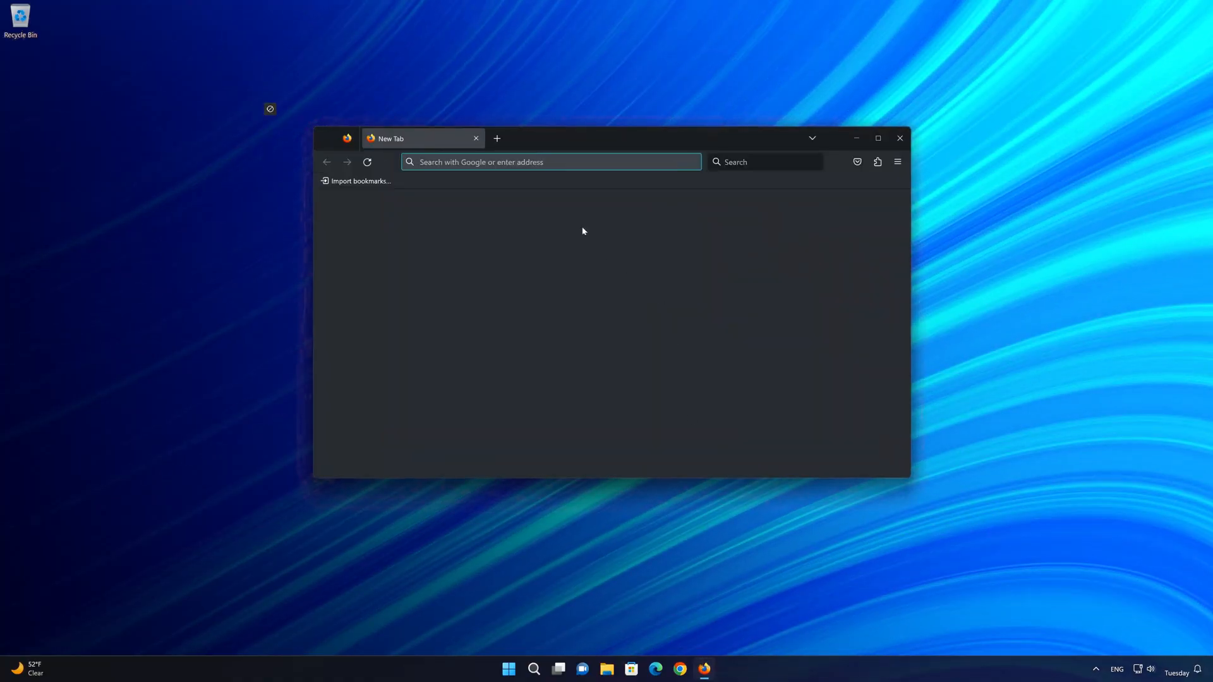
Step: Go to Microsoft's Windows 11 download page and download the media creation tool via Download Now
right_click(551, 162)
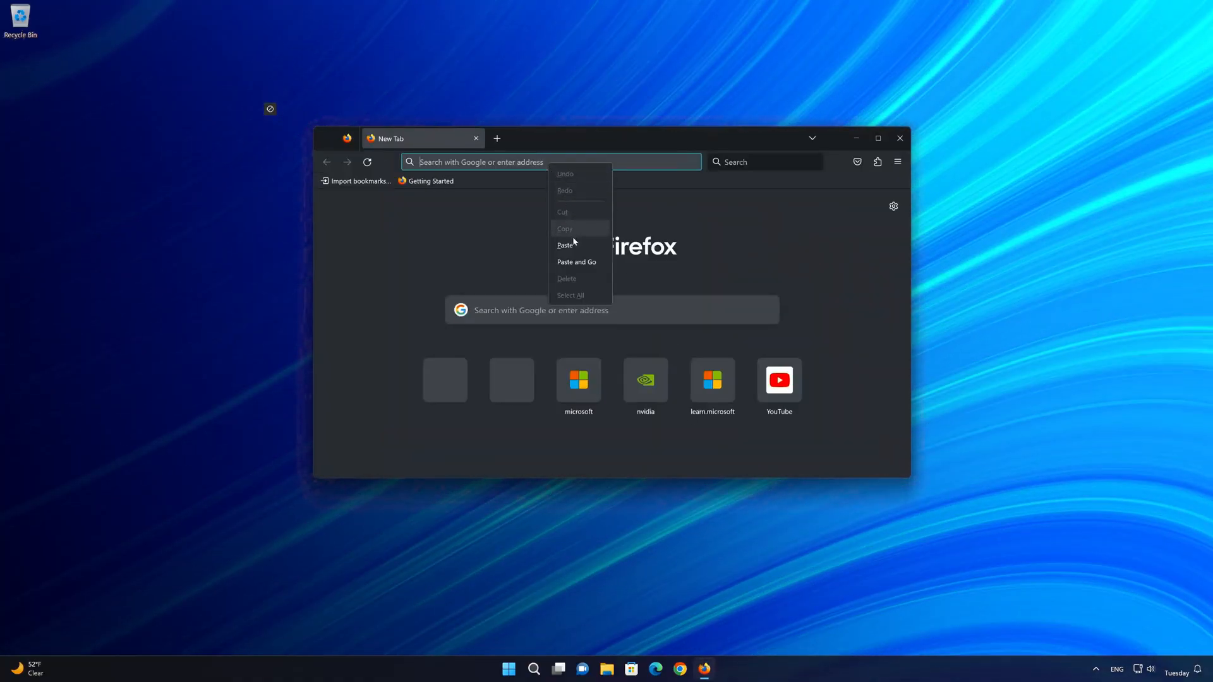
click(576, 262)
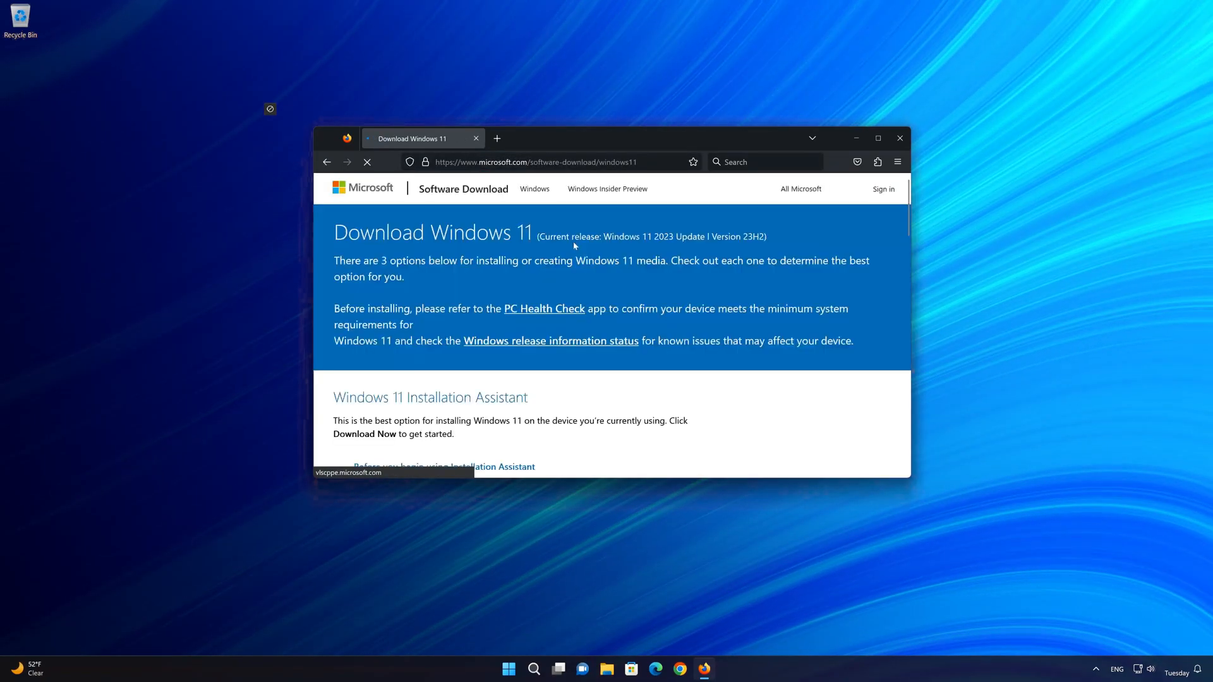
scroll(down, 3)
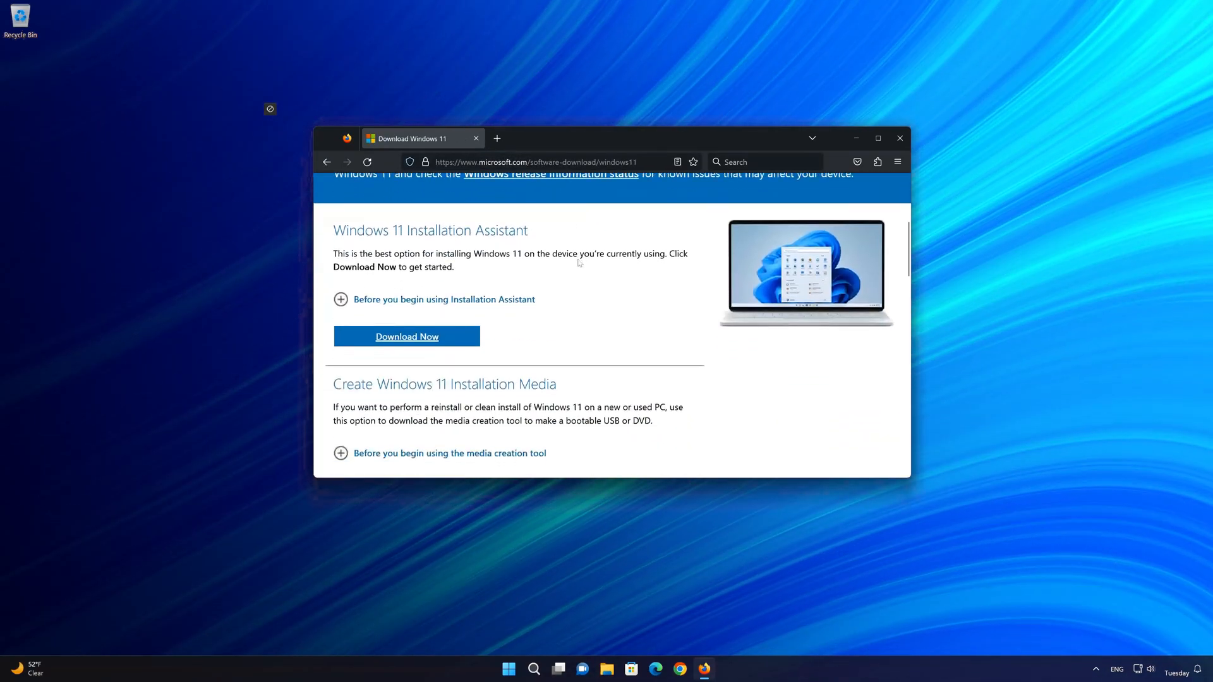
scroll(down, 3)
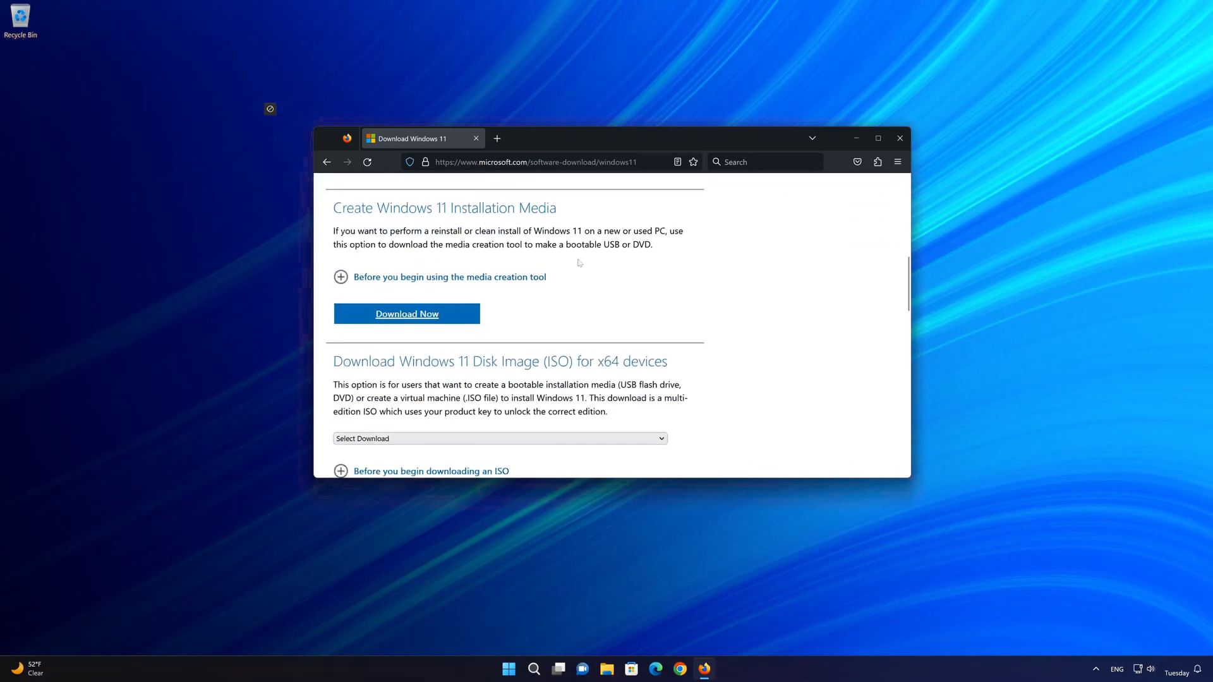
scroll(up, 3)
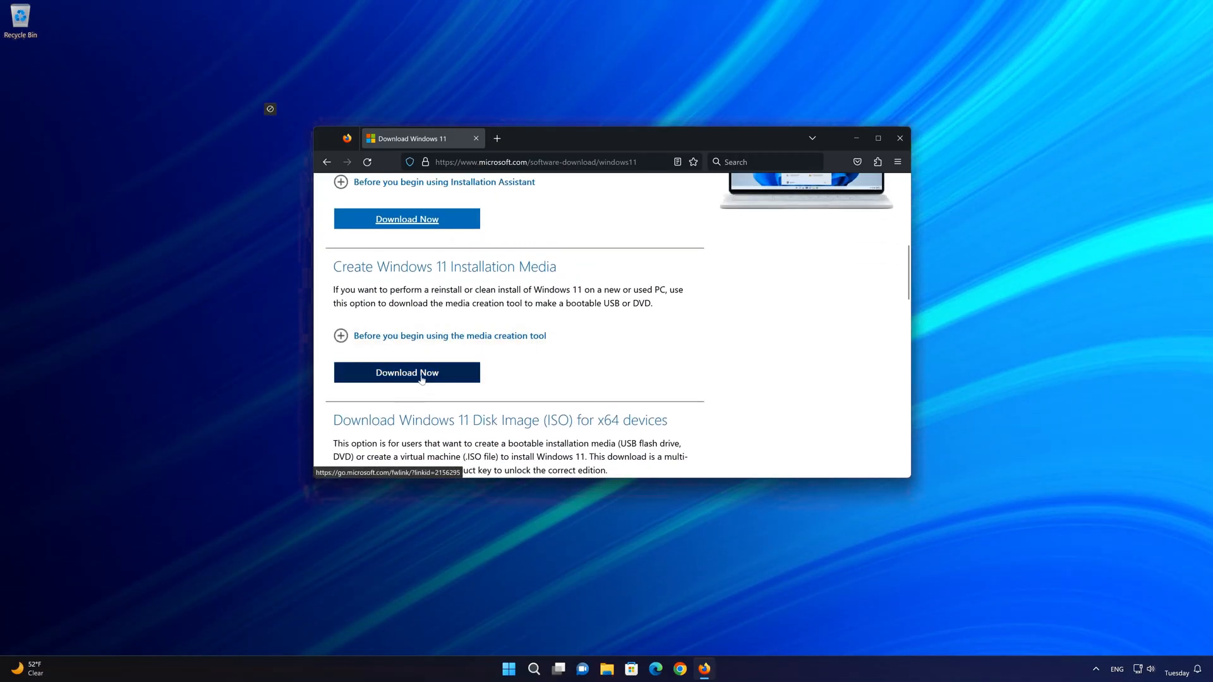
click(406, 372)
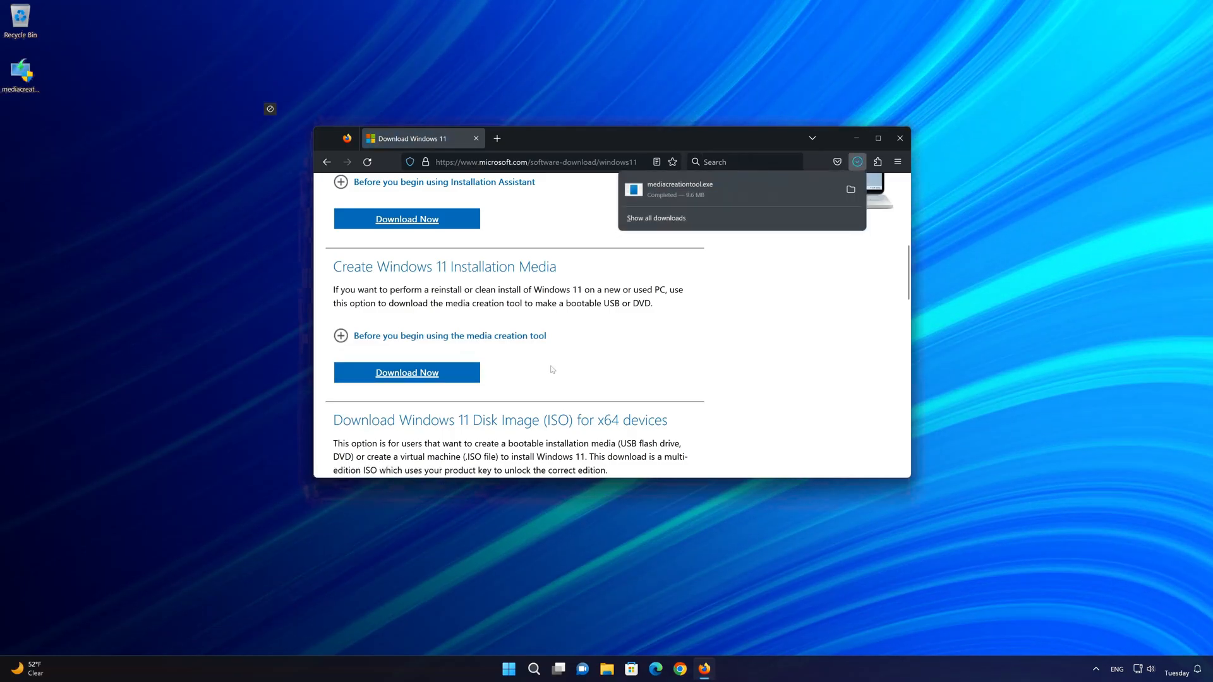
mouse_move(900, 146)
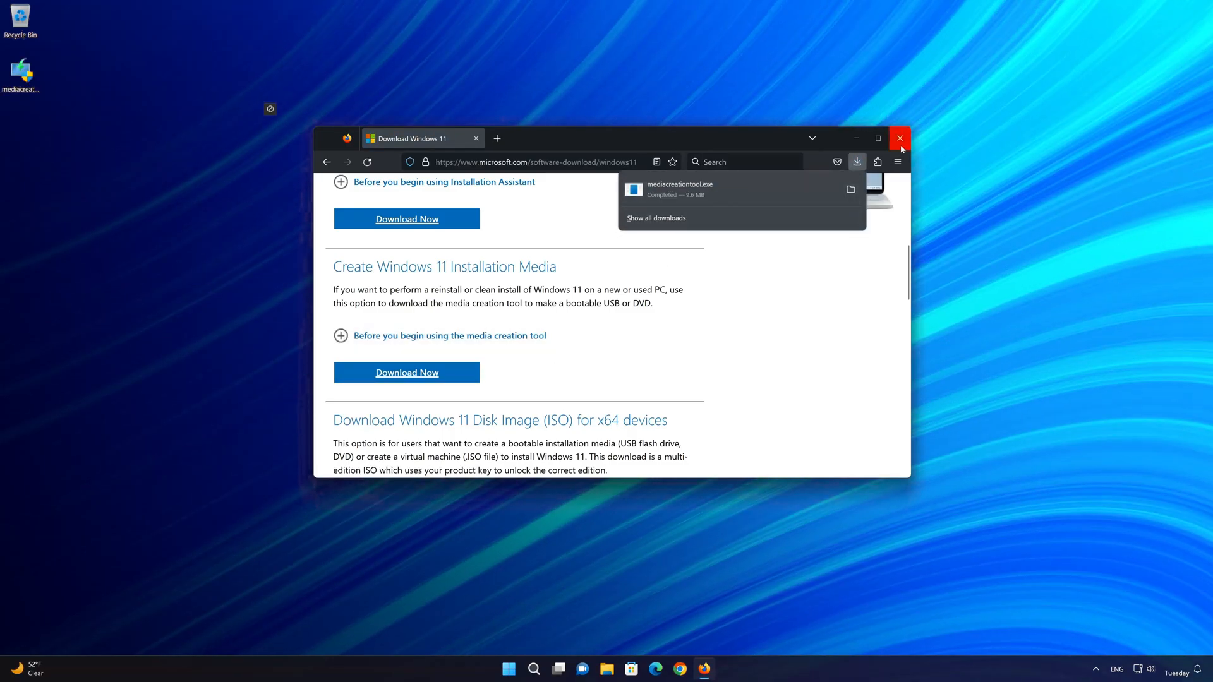
Step: Close Firefox and launch mediacreationtool from the desktop, reaching the license terms
click(899, 138)
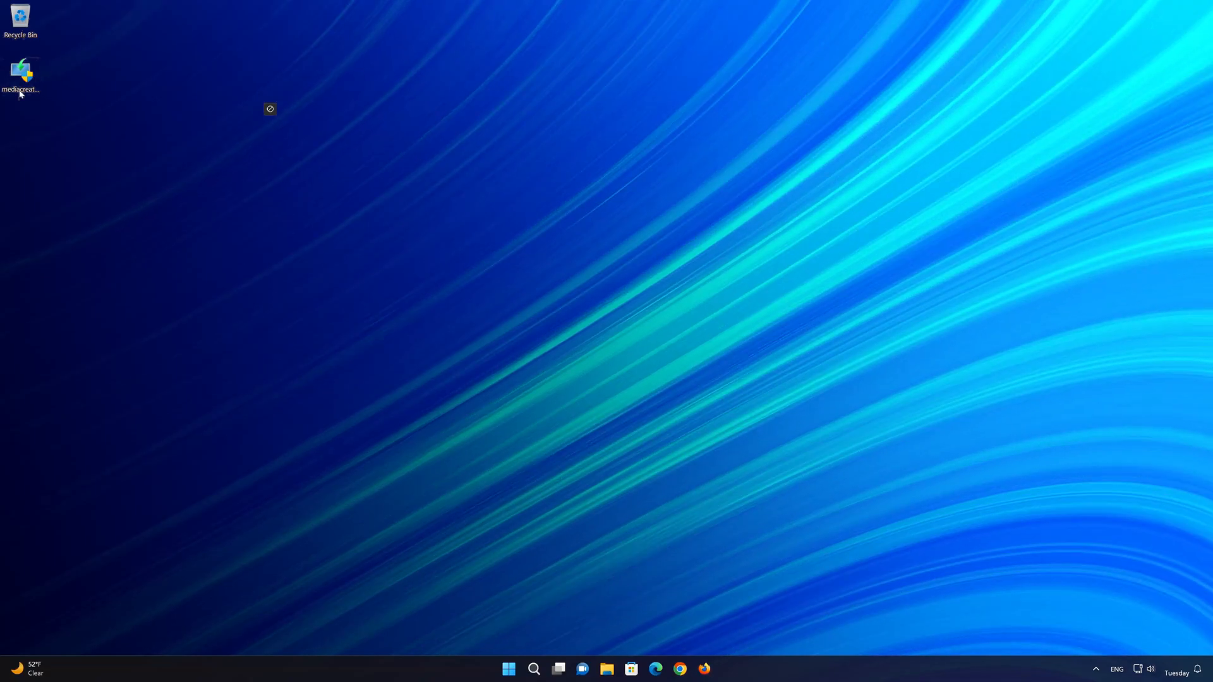
click(20, 73)
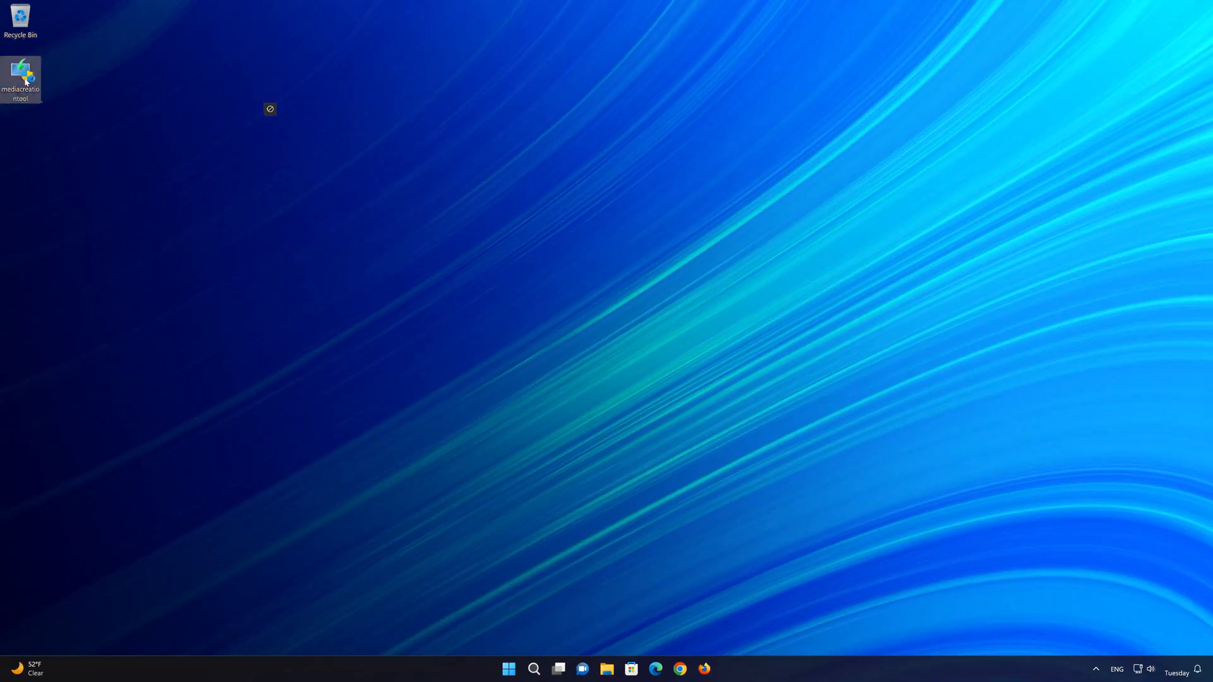
double_click(20, 73)
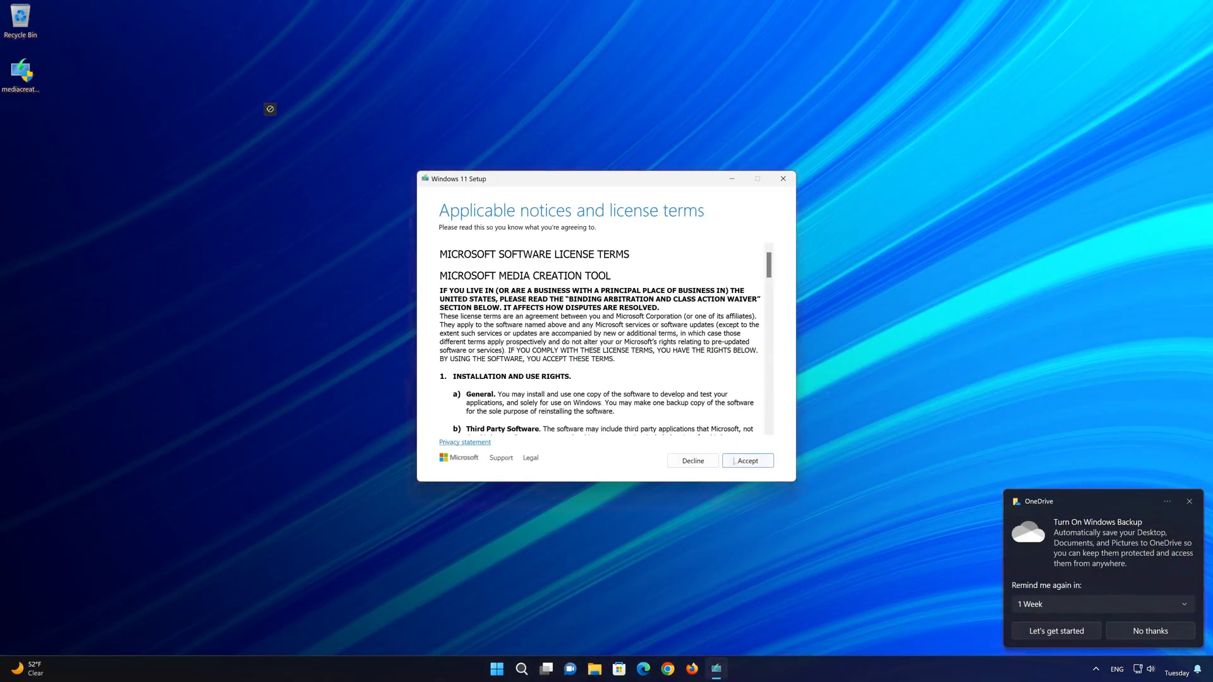
Step: Accept the license, keep the recommended language and edition, and choose ISO file as the media
click(745, 460)
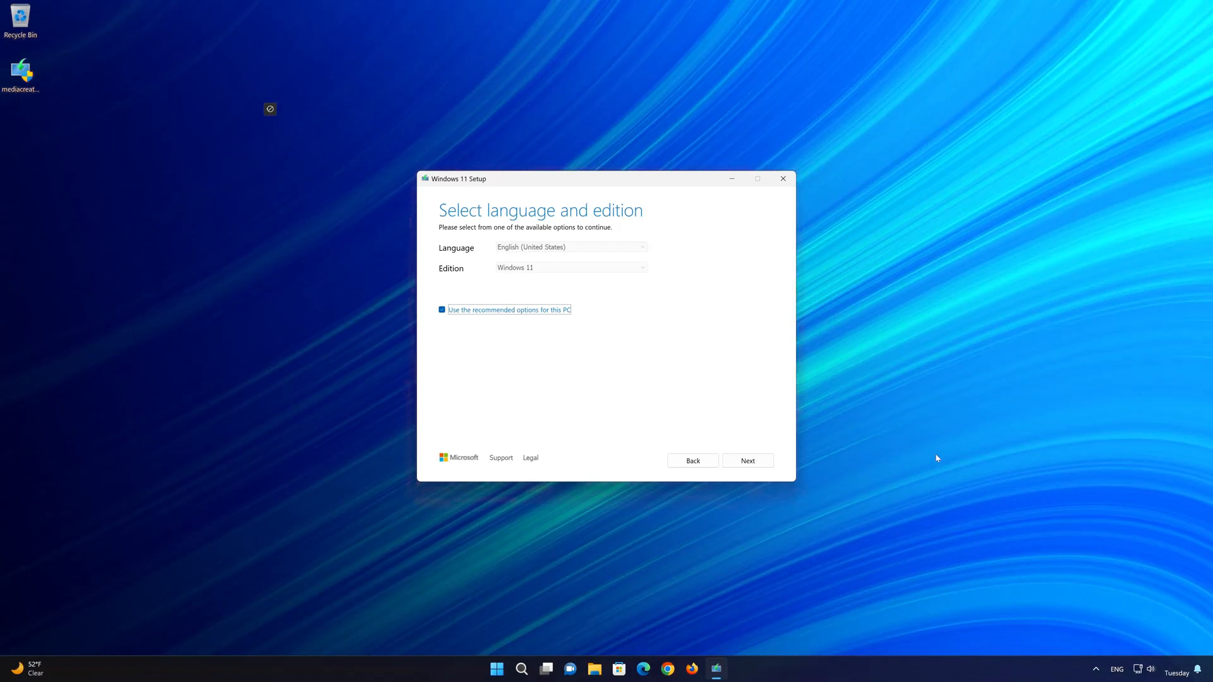
mouse_move(658, 459)
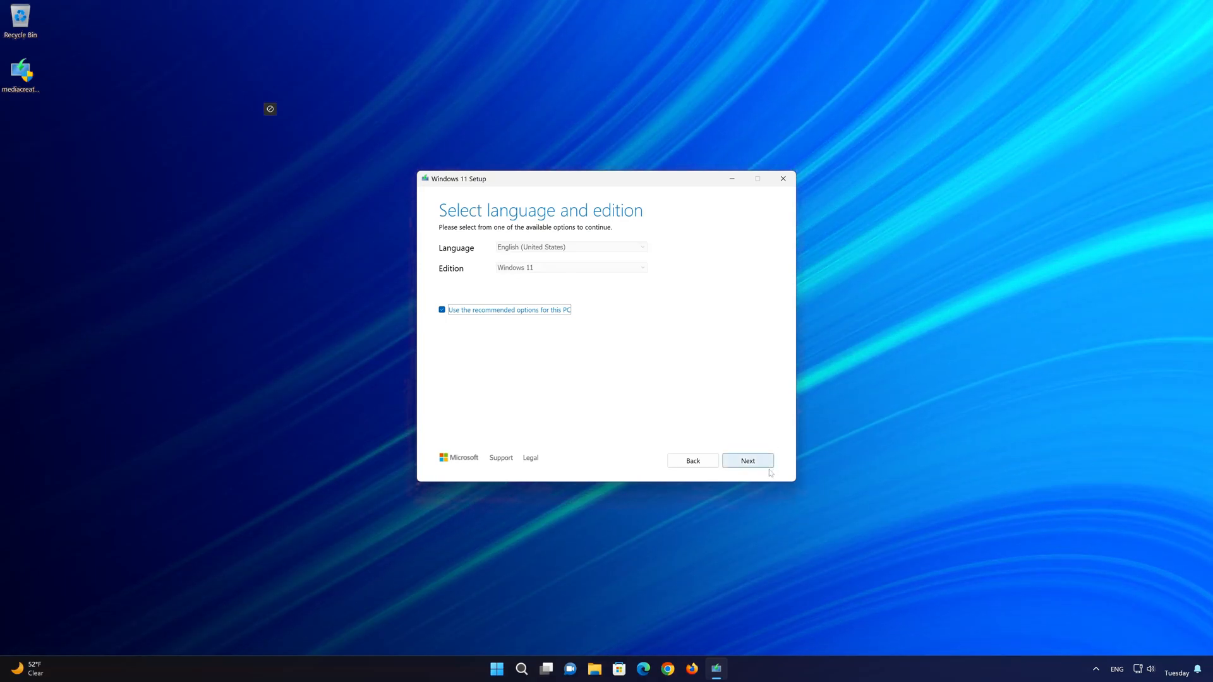
click(747, 461)
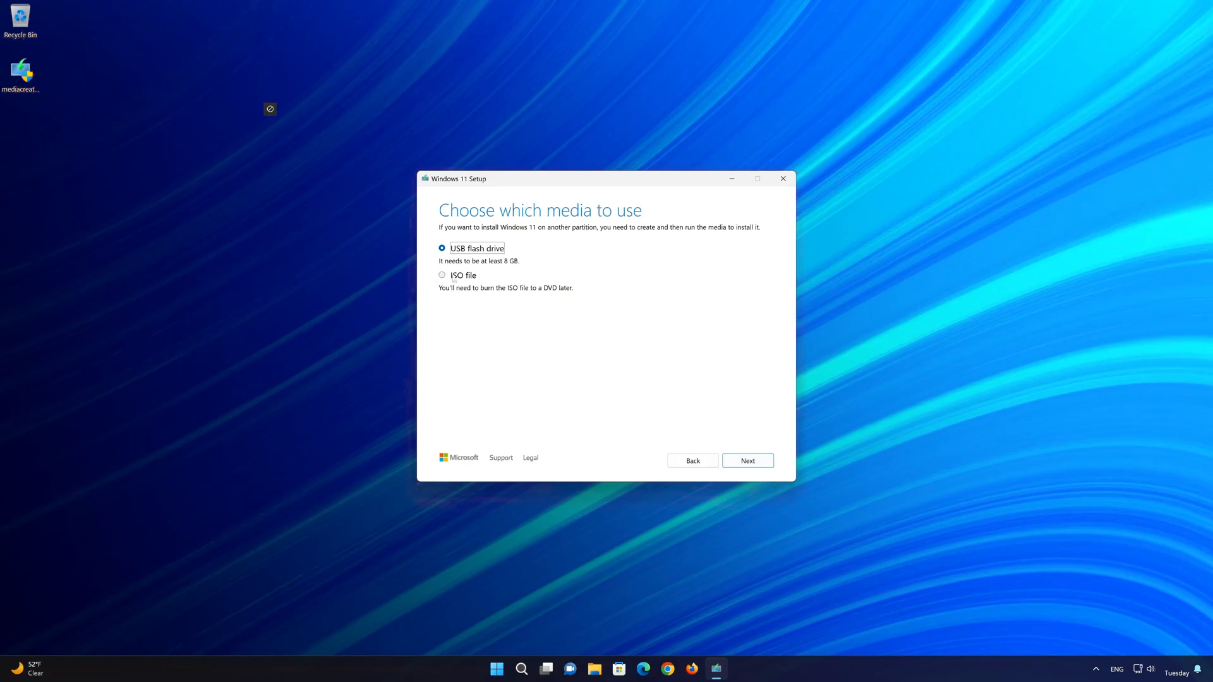
click(441, 275)
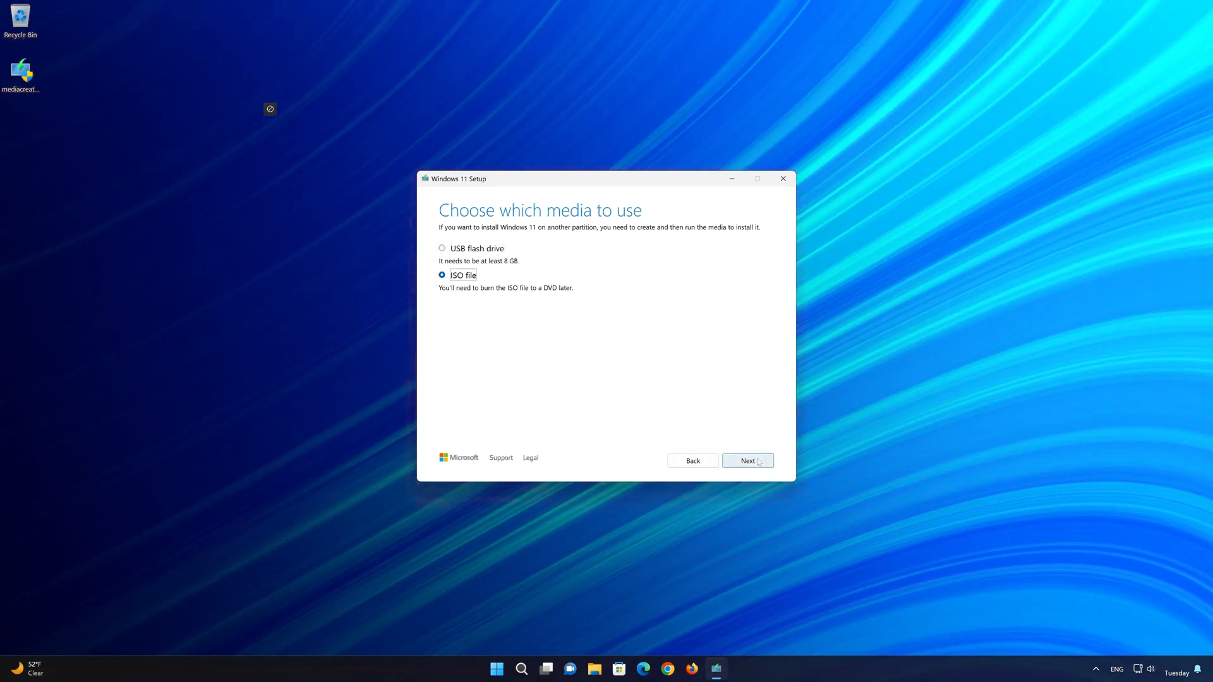
click(747, 460)
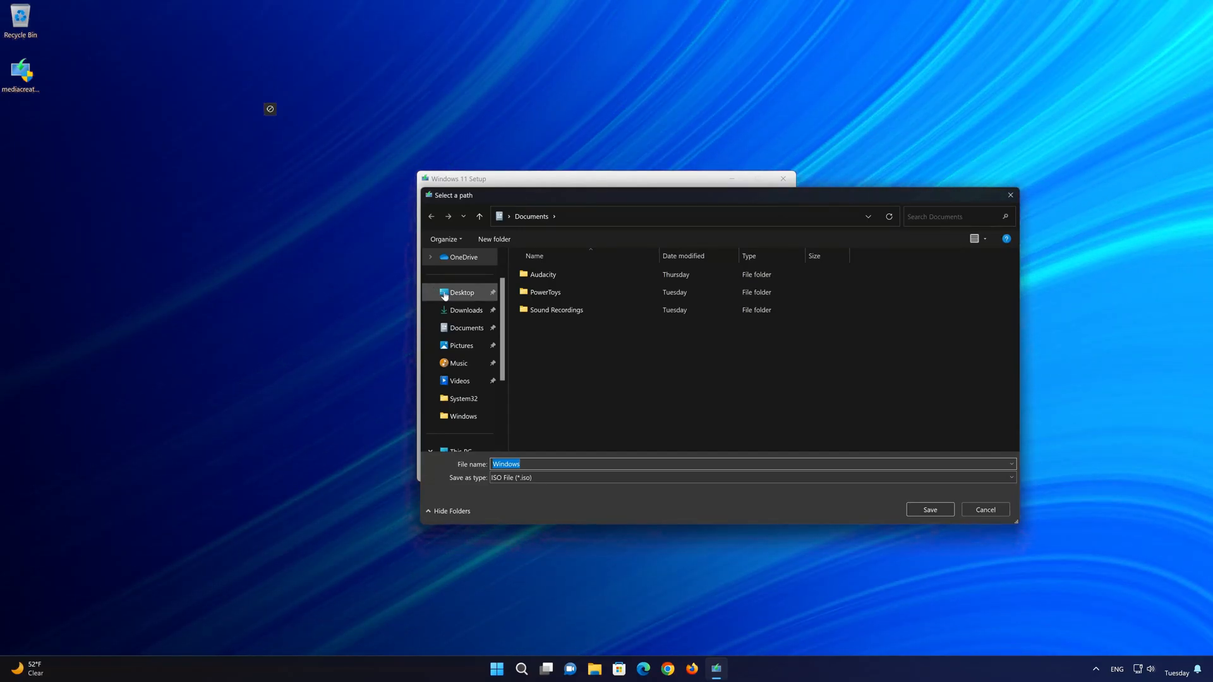
Step: Save the ISO as Windows11 on the Desktop and let the tool finish creating it
click(461, 292)
text(11)
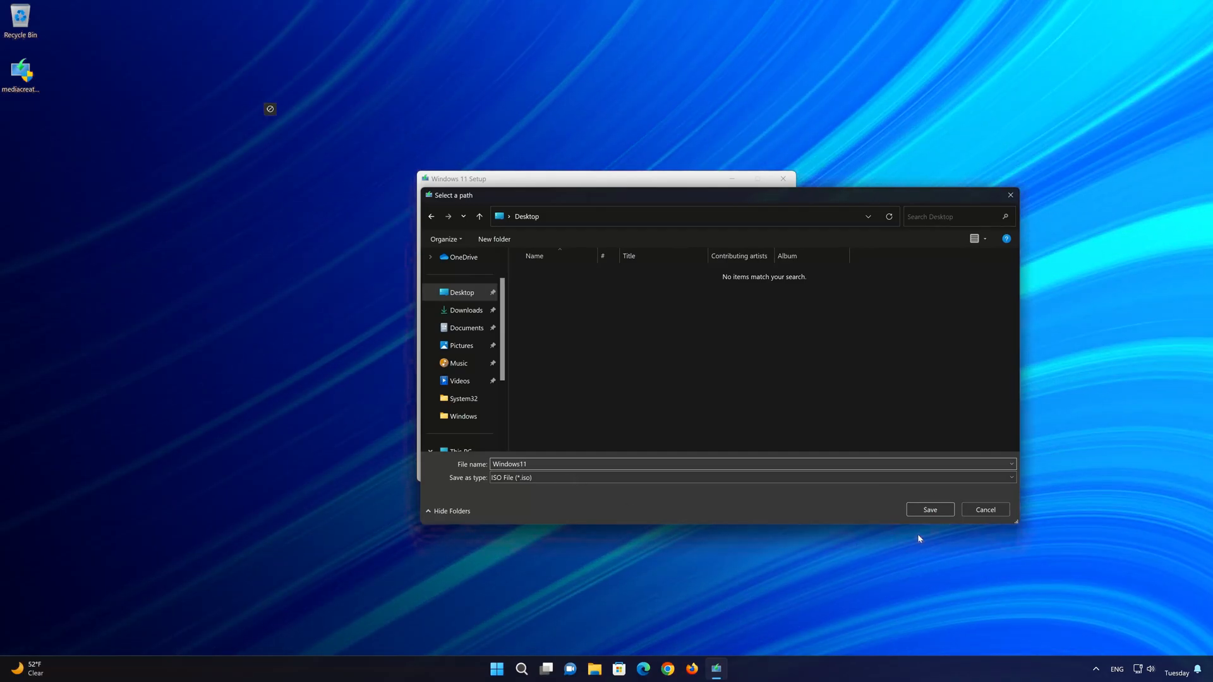
click(930, 510)
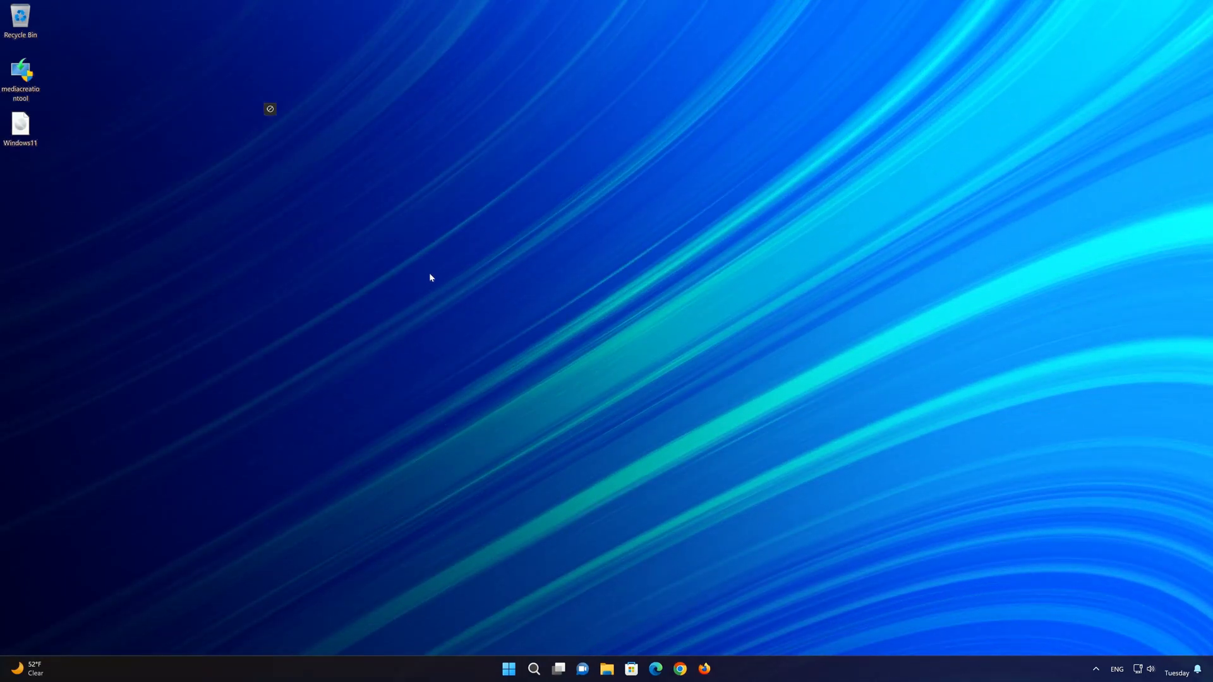
mouse_move(21, 127)
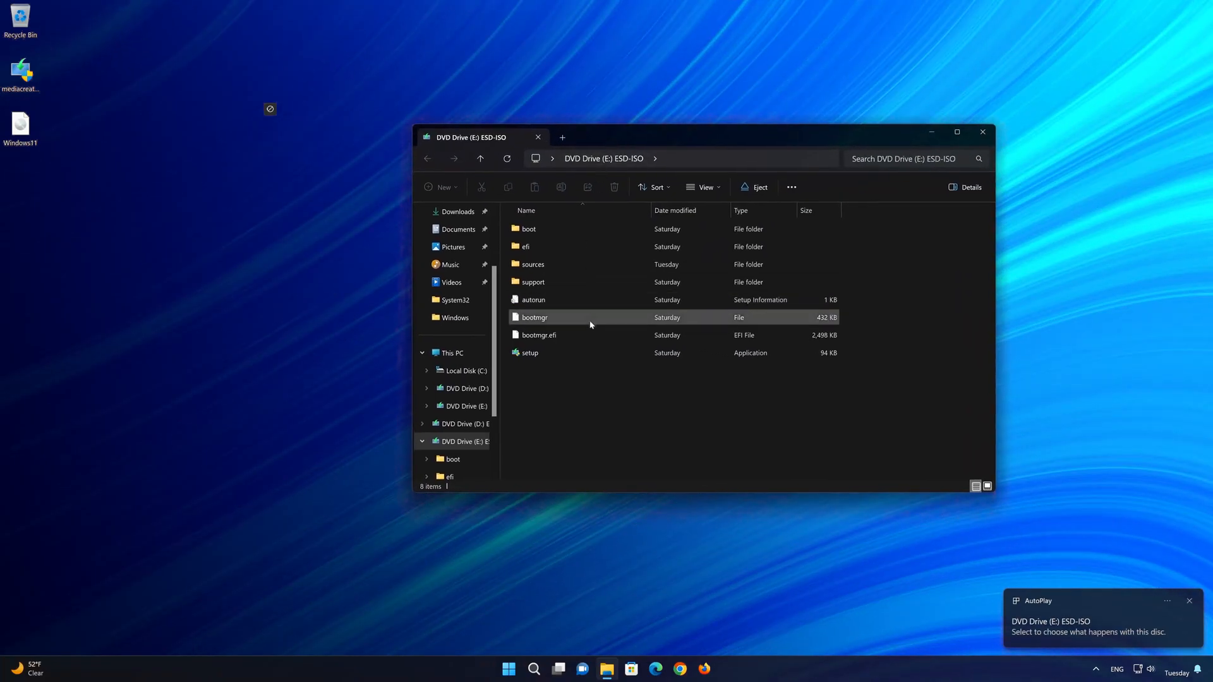
mouse_move(539, 353)
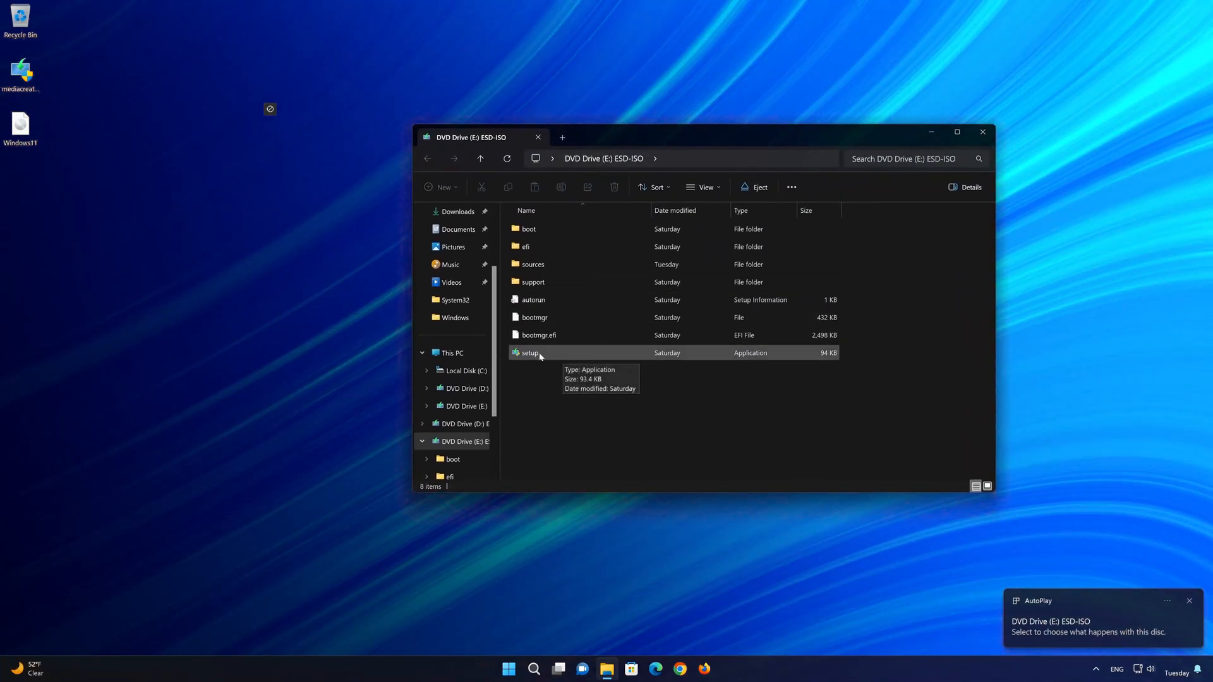
Step: Run setup from the mounted Windows11 ISO drive (E:) to reach the Install Windows 11 screen
double_click(529, 352)
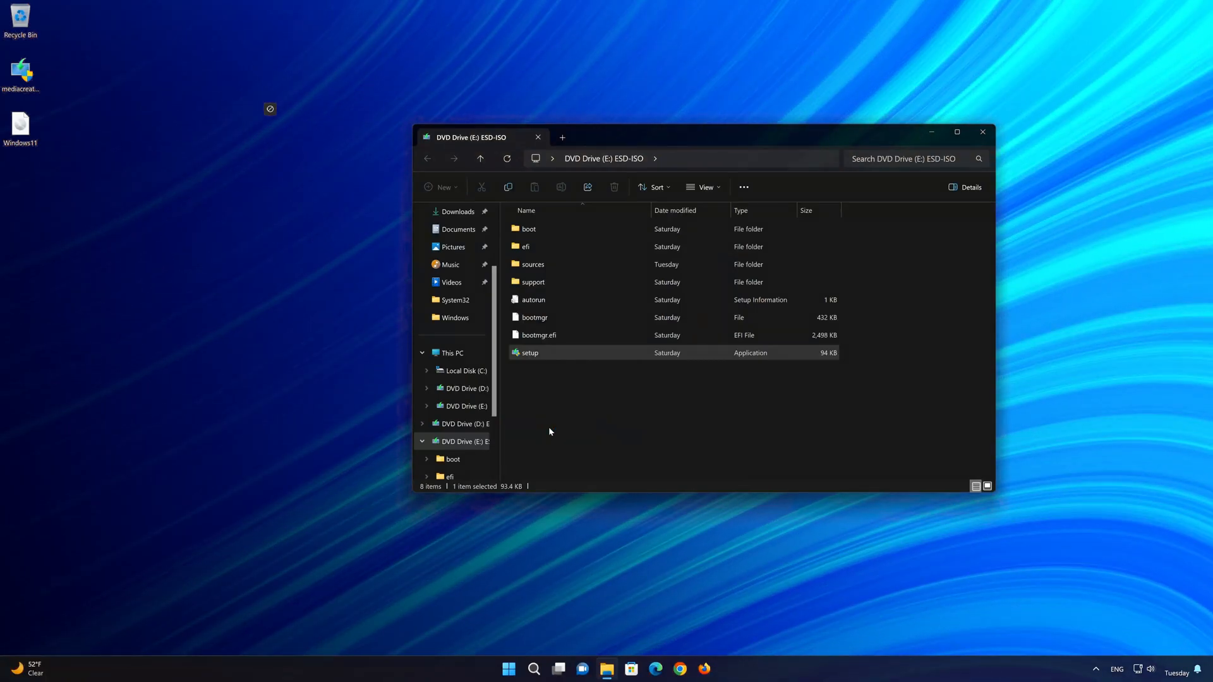
double_click(528, 352)
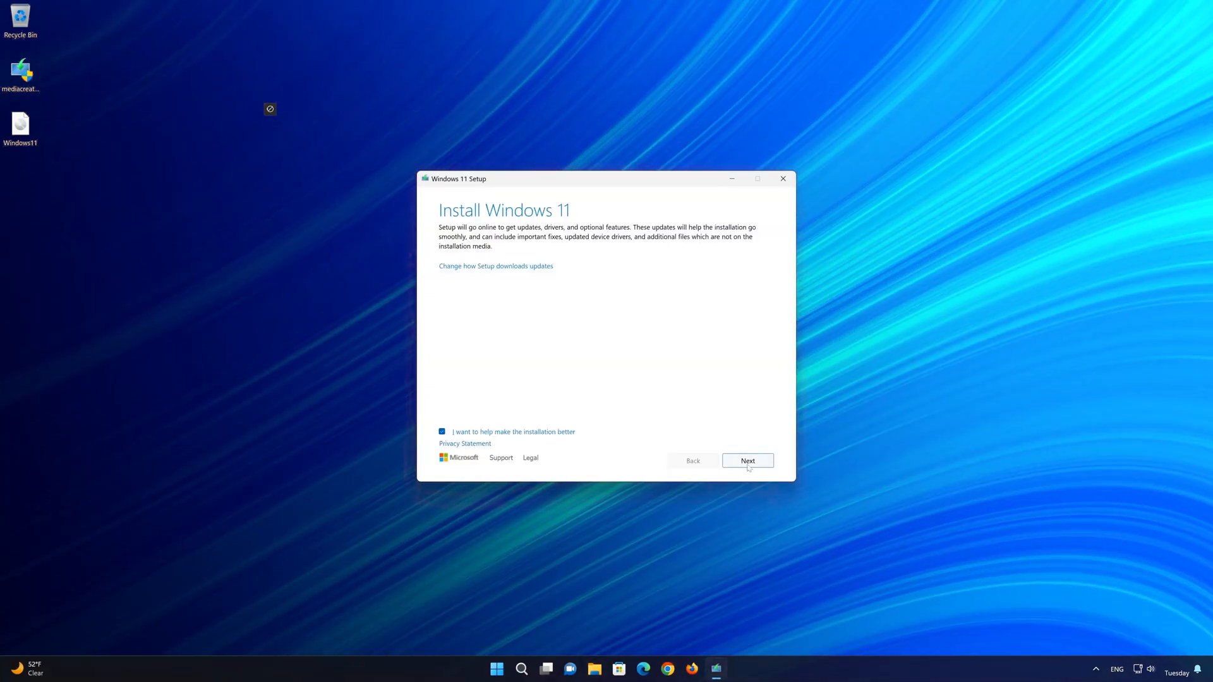
Step: Continue past the Install Windows 11 intro, reopen the Windows11 ISO, and reach Ready to install
click(746, 461)
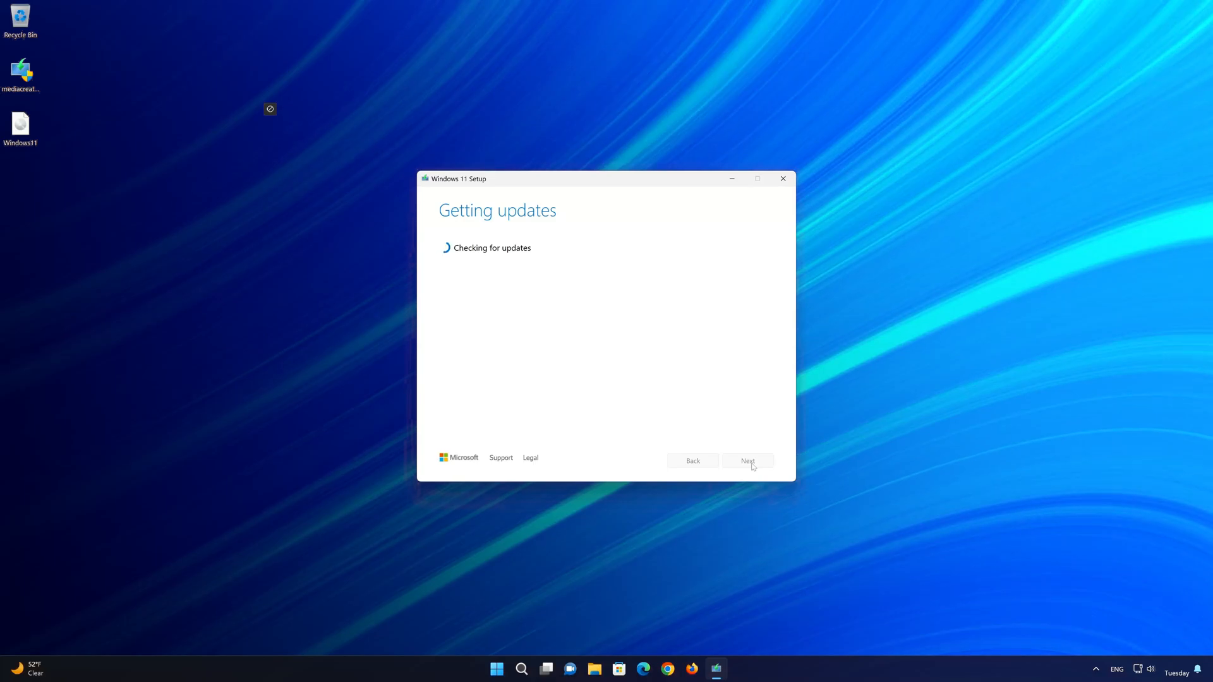
click(782, 179)
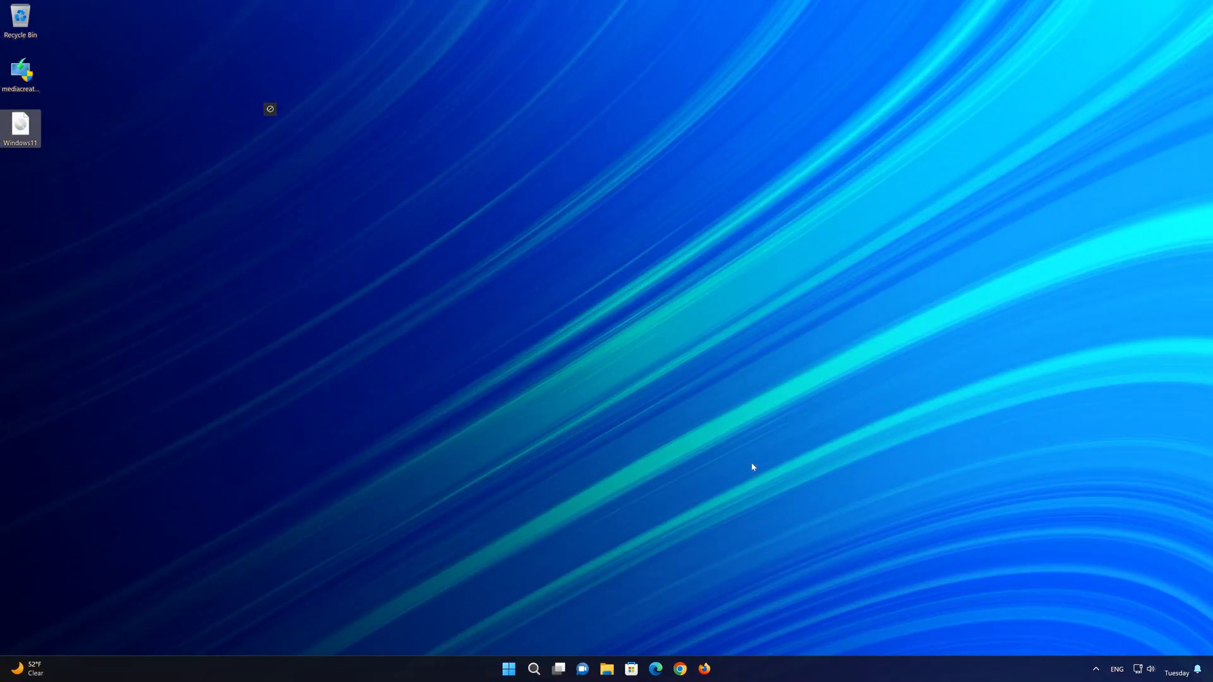
double_click(20, 127)
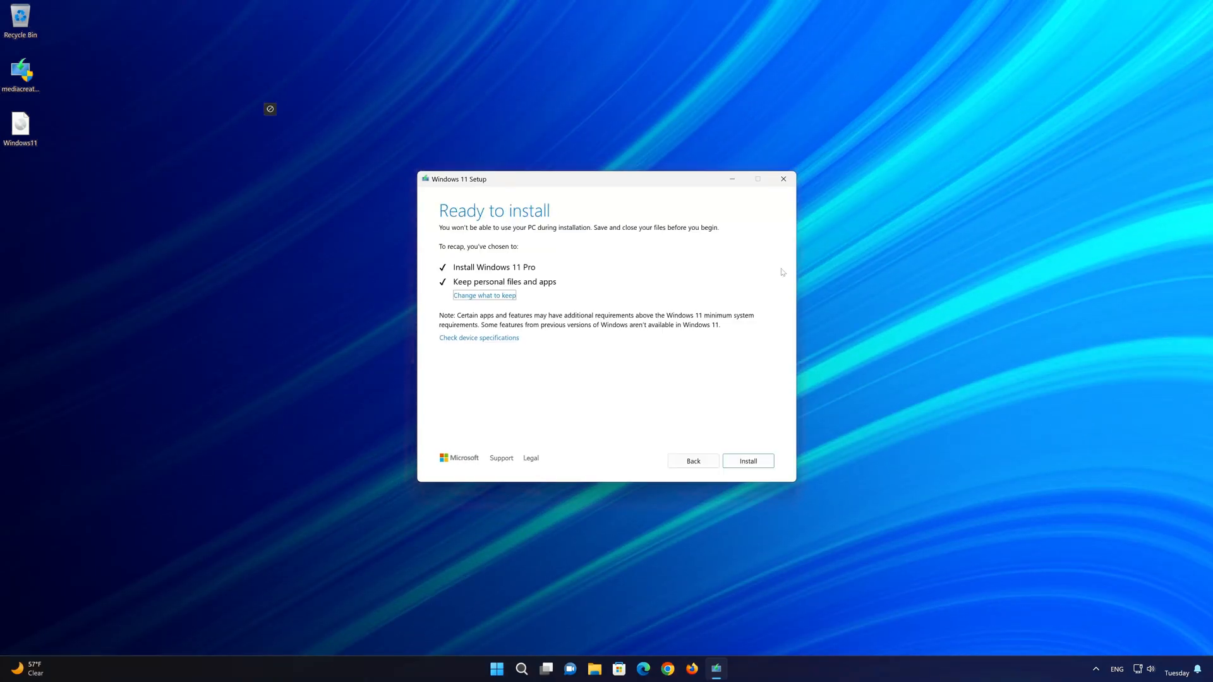
mouse_move(482, 237)
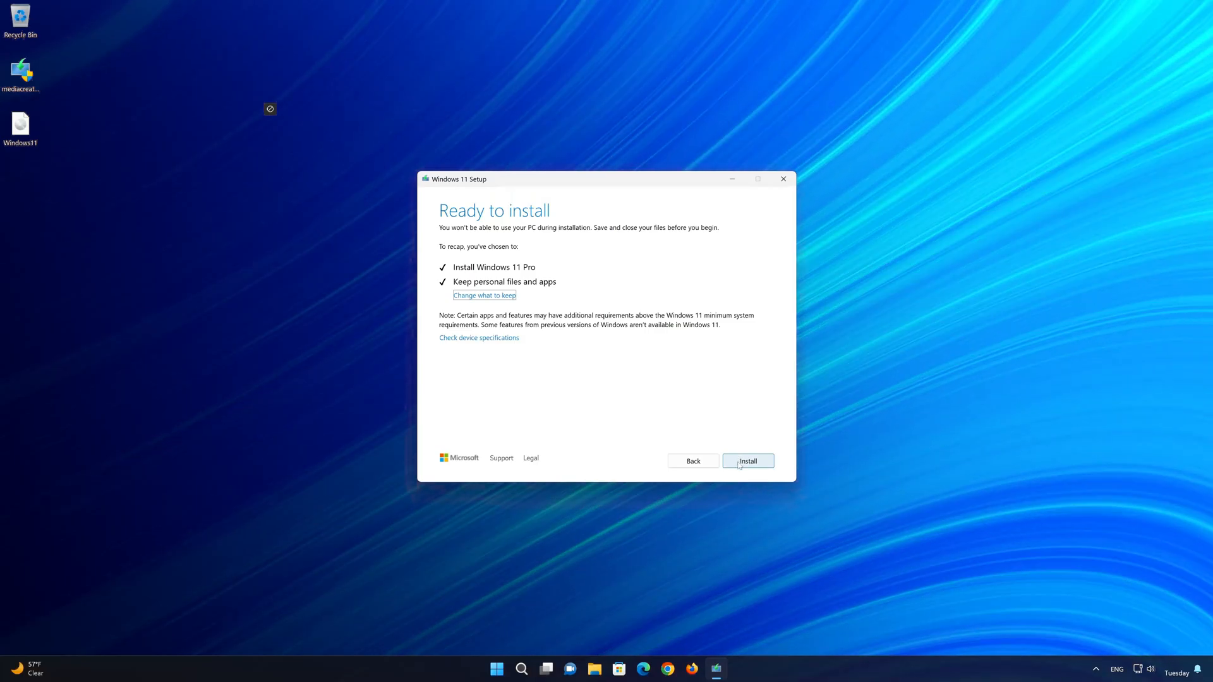
Step: Start installing Windows 11 Pro, keeping personal files and apps
click(746, 461)
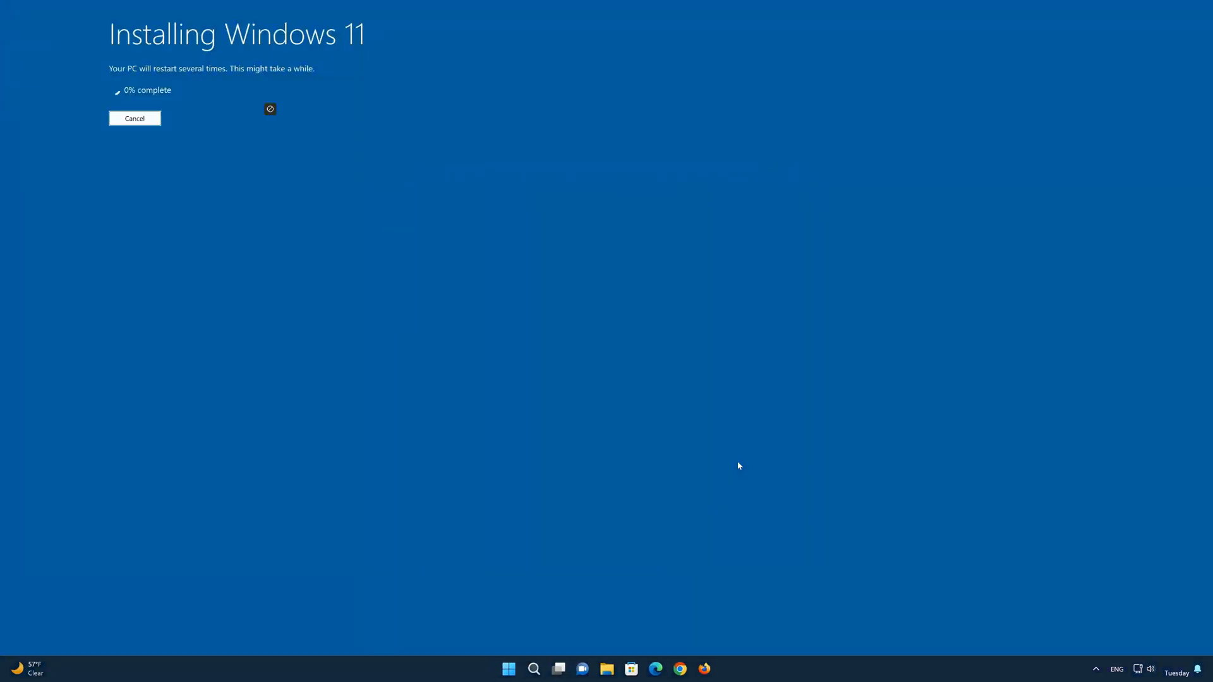